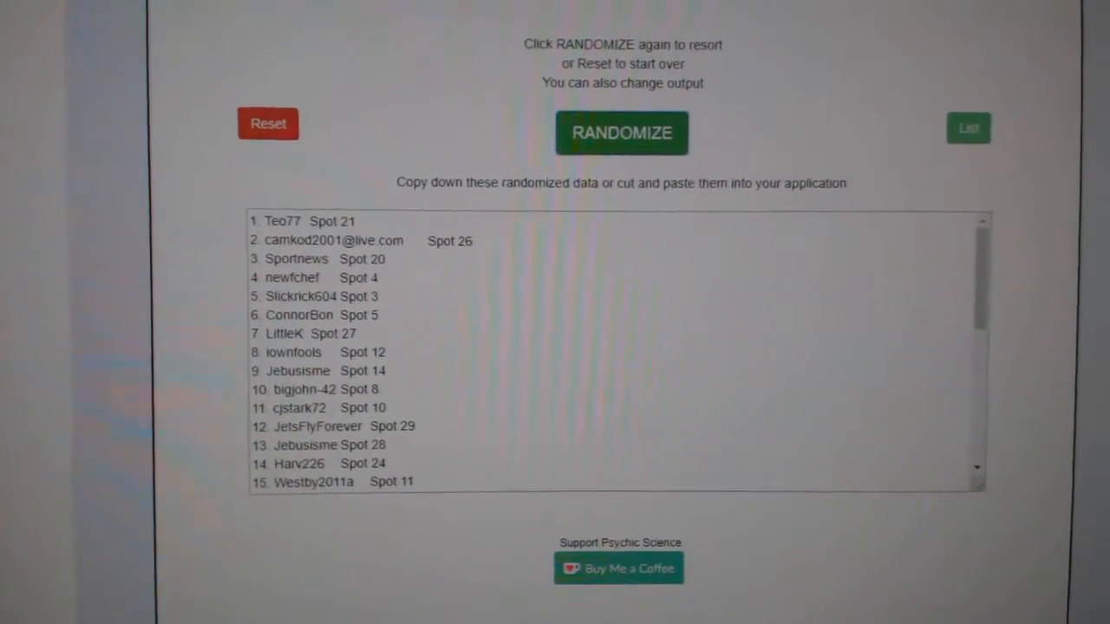
Step: Randomize the 31 participant names and spots, then review the reshuffled output
left_click(621, 133)
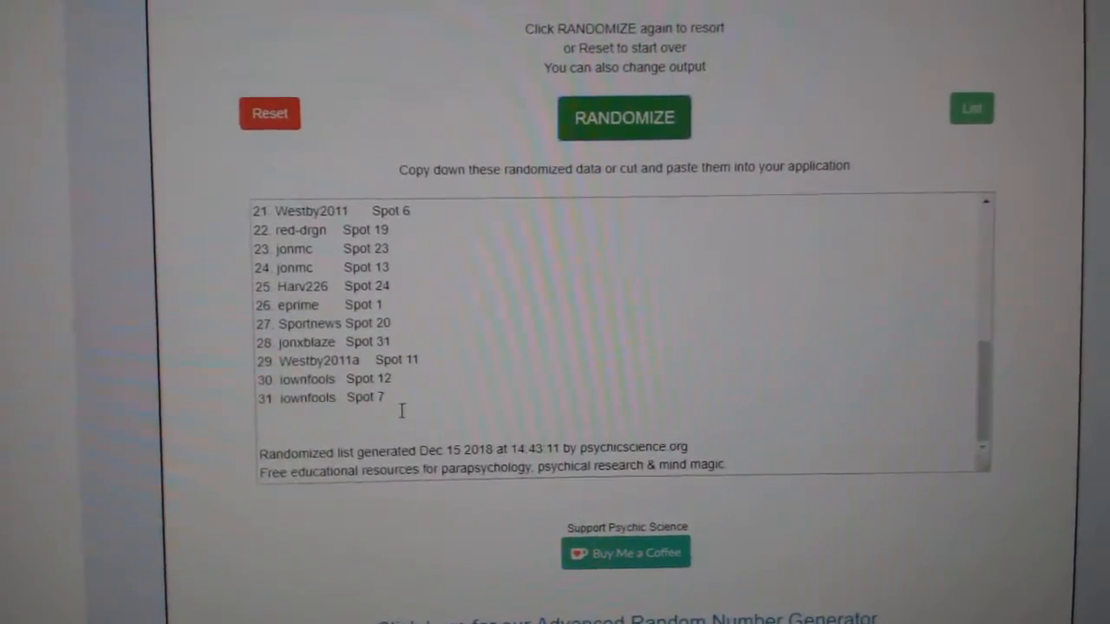
left_click(623, 117)
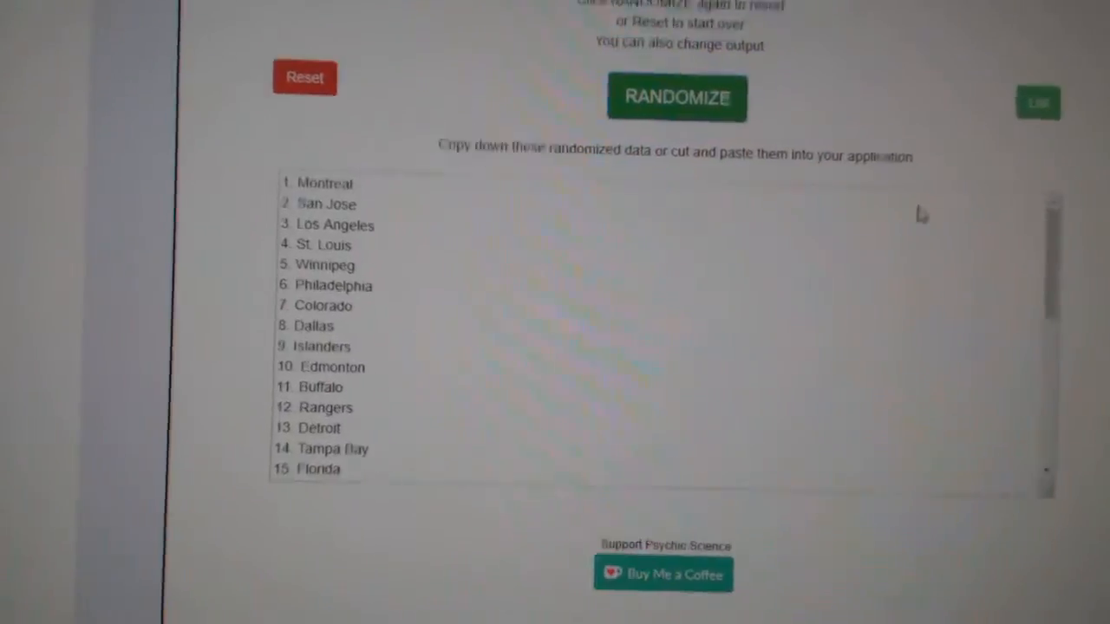
Step: Randomize the team-name list twice to get a fresh order
left_click(676, 97)
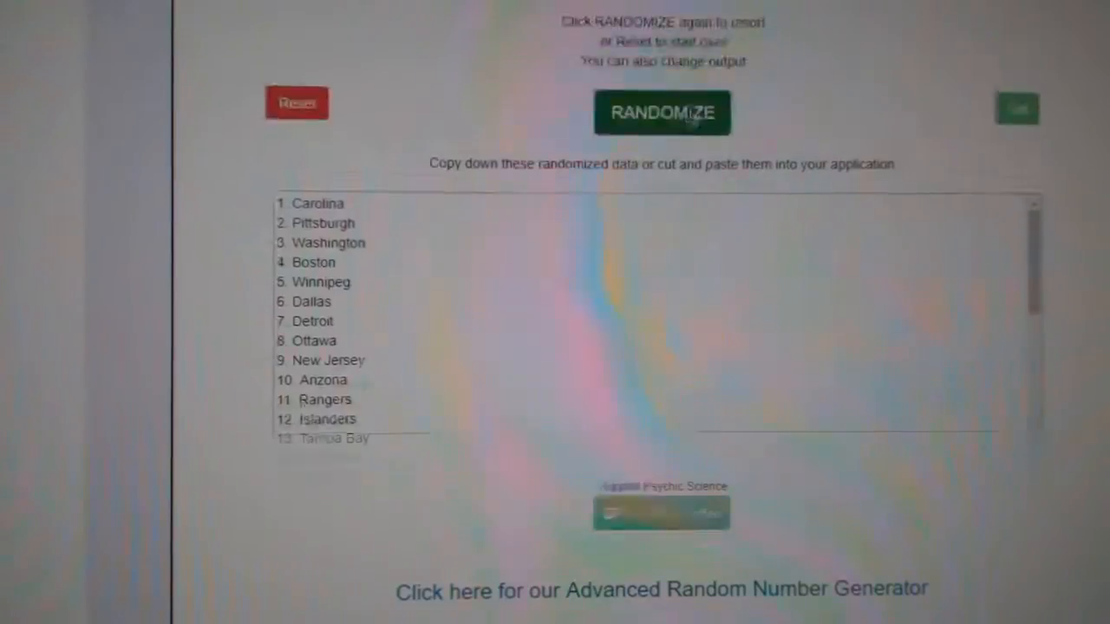
left_click(661, 111)
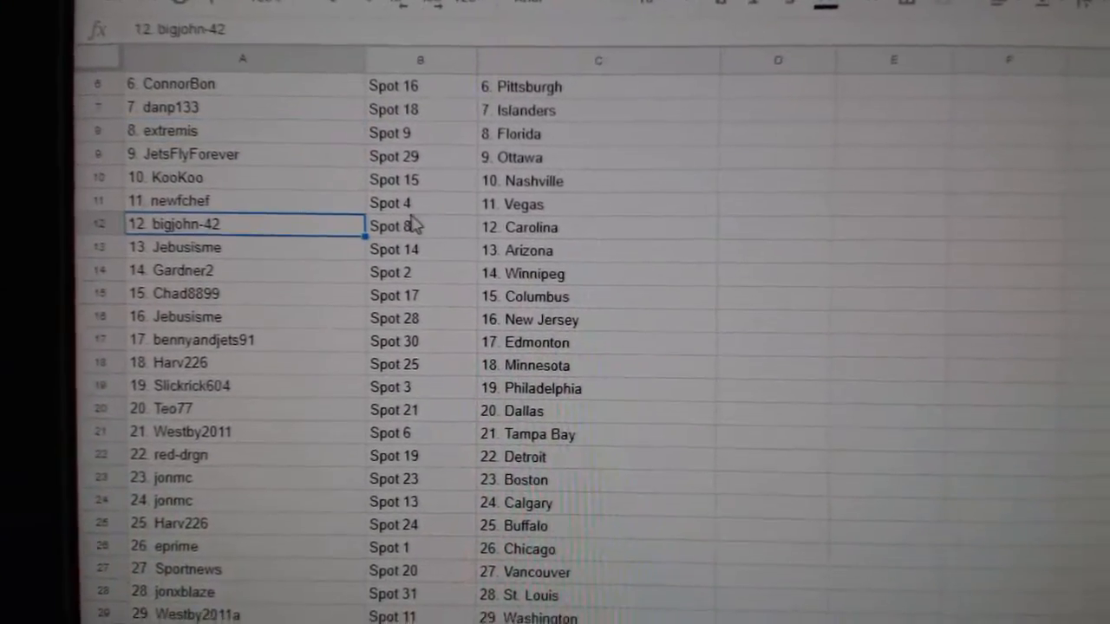
scroll("down", 3)
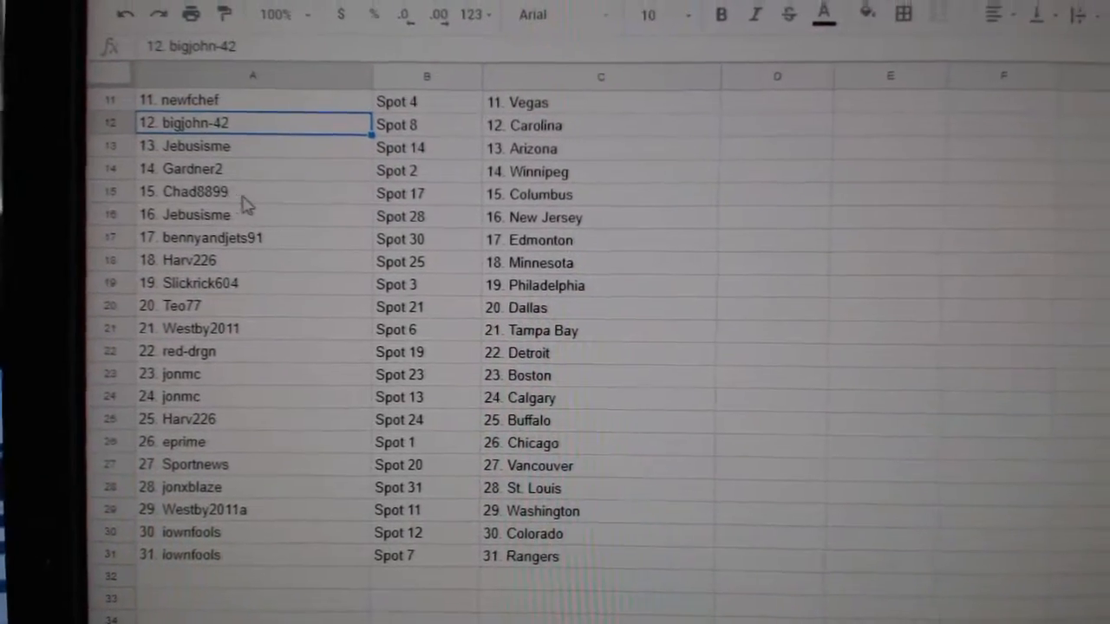
mouse_move(314, 242)
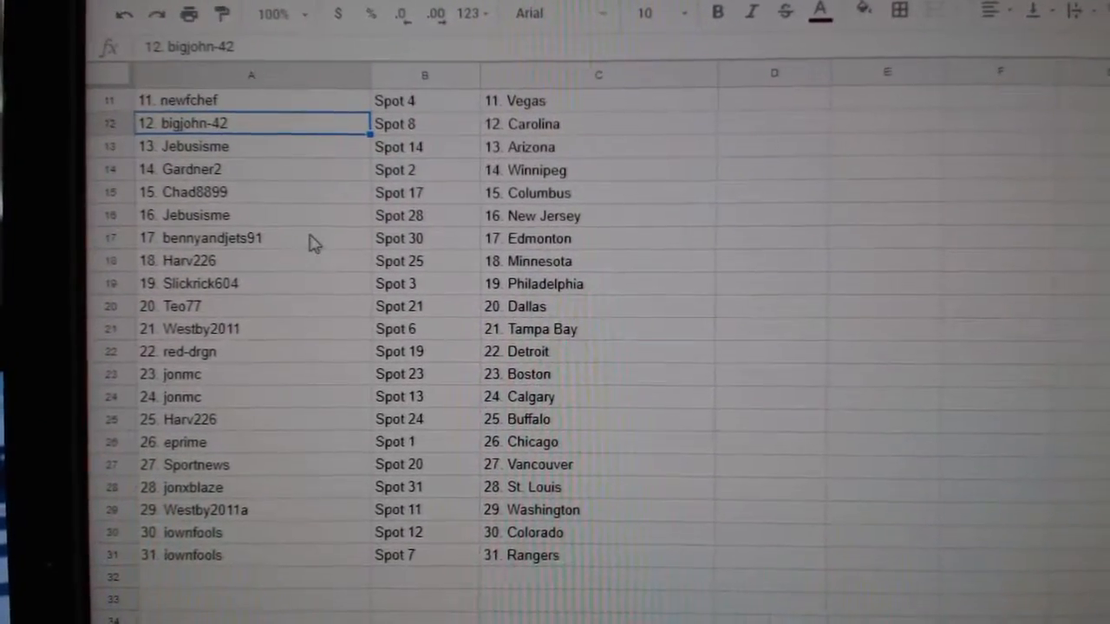